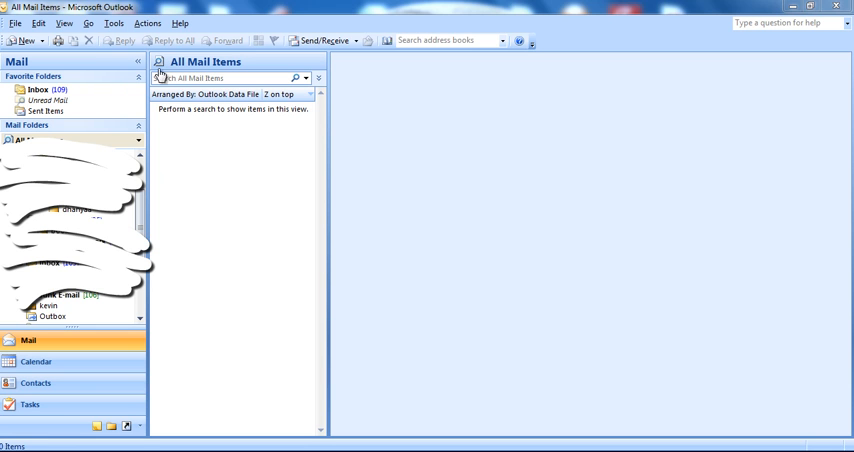
# Bring up the Account Settings dialog listing the POP/SMTP e-mail accounts
pyautogui.click(114, 24)
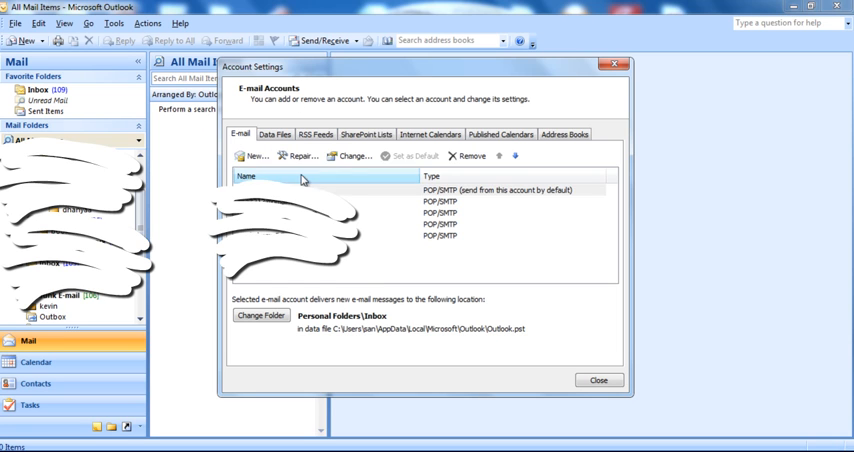
# Browse the Data Files, SharePoint Lists and Internet Calendars sections of Account Settings
pyautogui.click(276, 134)
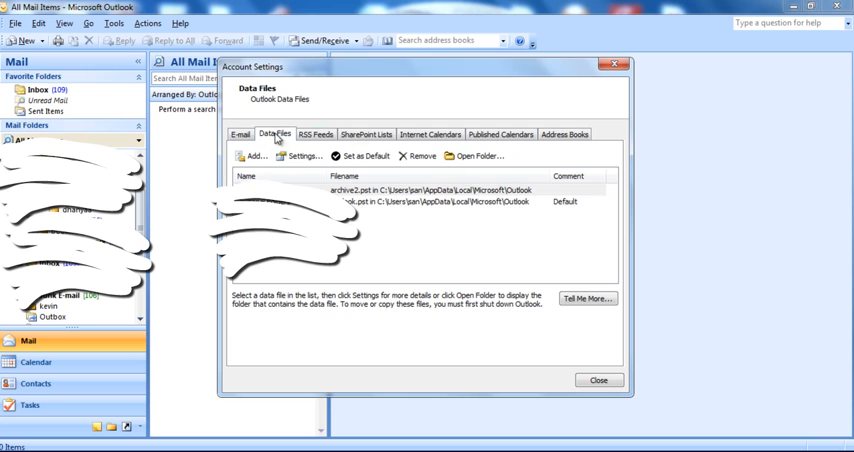
pyautogui.click(368, 134)
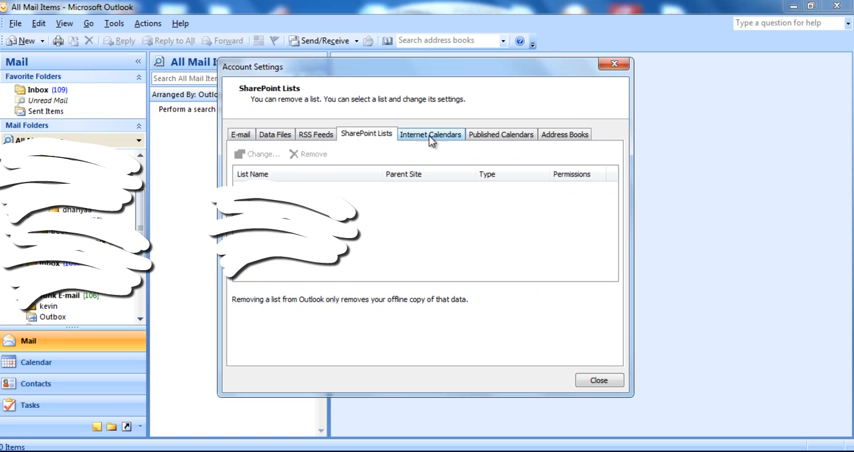
pyautogui.click(436, 132)
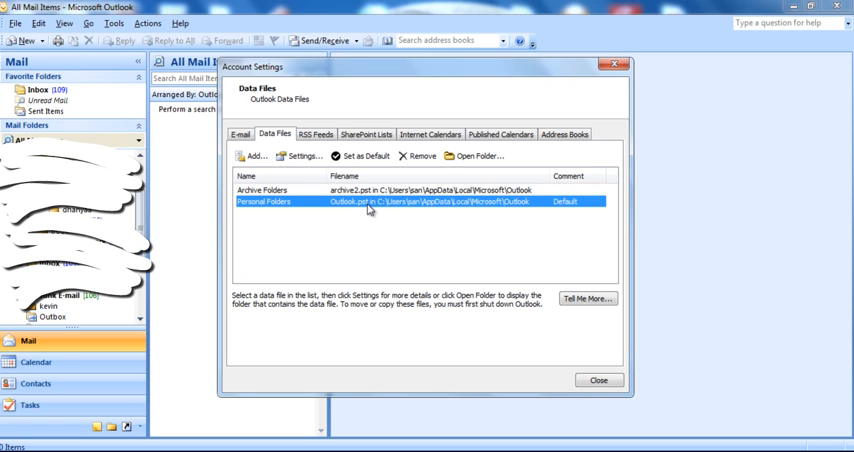
pyautogui.moveTo(344, 210)
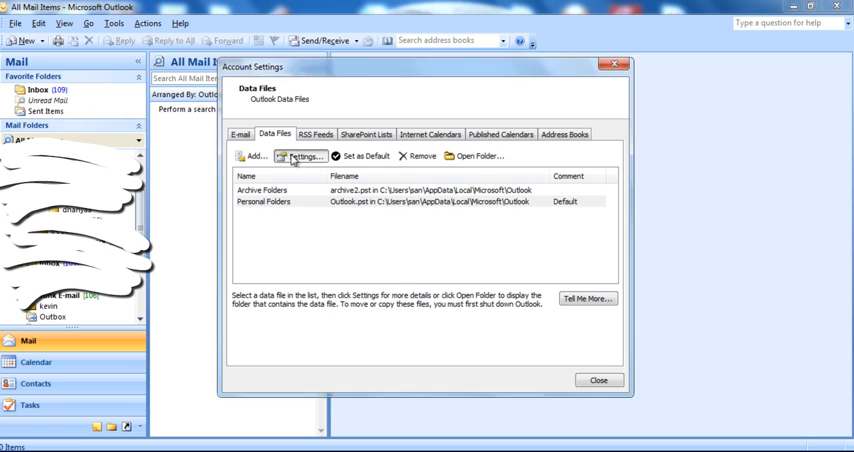
# View the Personal Folders file details and open its folder from the Outlook.pst path
pyautogui.click(302, 156)
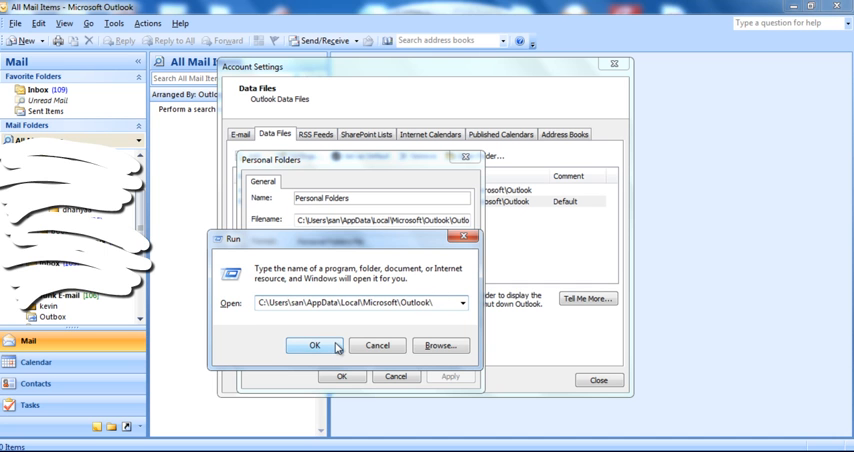
pyautogui.click(314, 344)
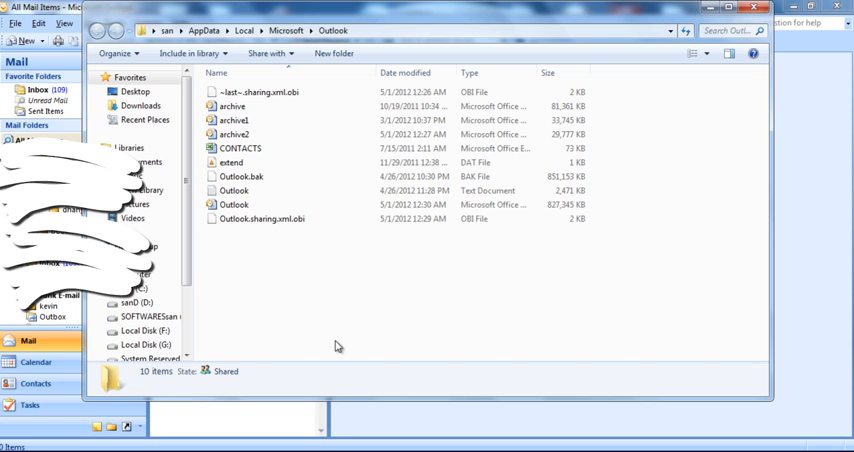
# Select the 807 MB Outlook.pst Personal Folders file in Explorer
pyautogui.click(234, 204)
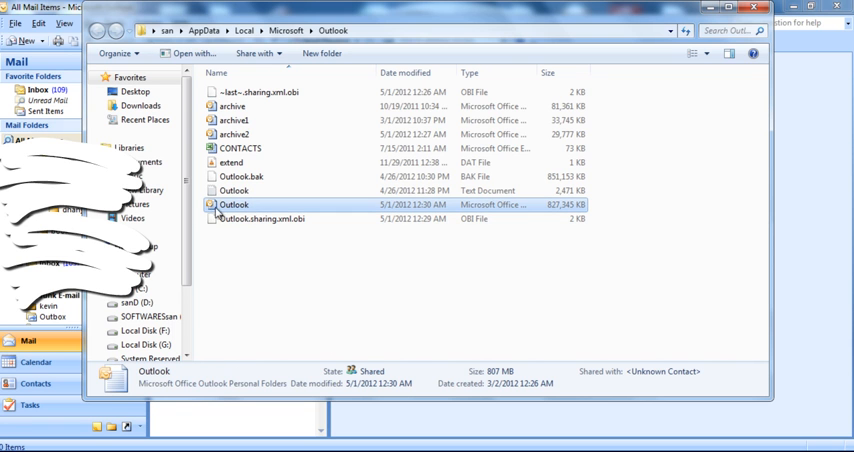
pyautogui.moveTo(520, 210)
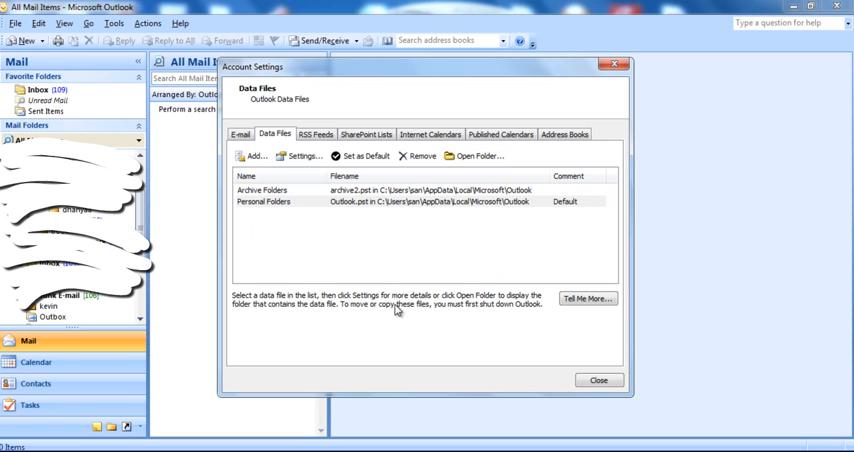
pyautogui.moveTo(480, 156)
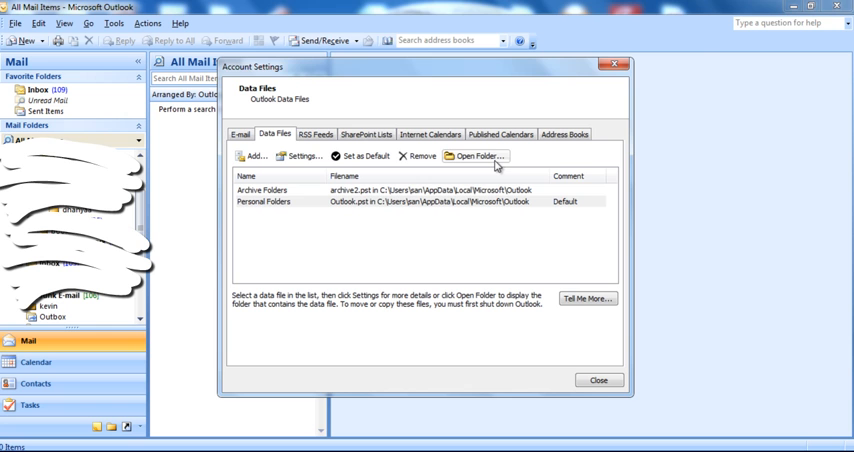
# Open the Personal Folders file's folder via Open Folder on the Data Files list
pyautogui.click(482, 156)
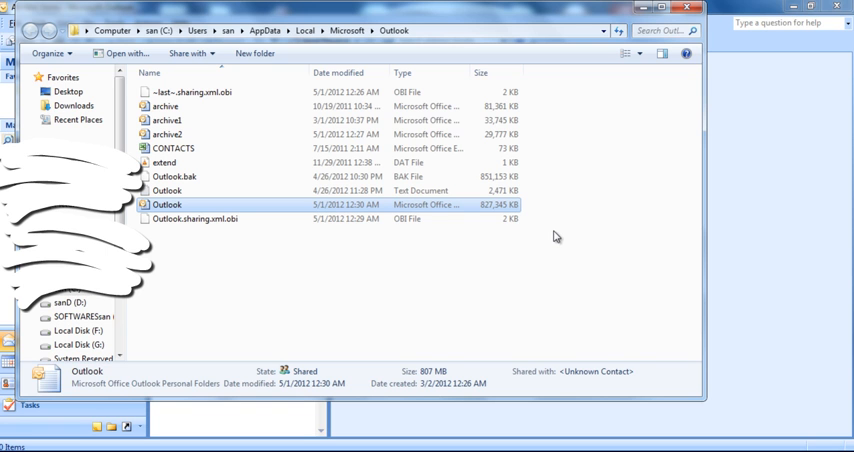
pyautogui.moveTo(210, 204)
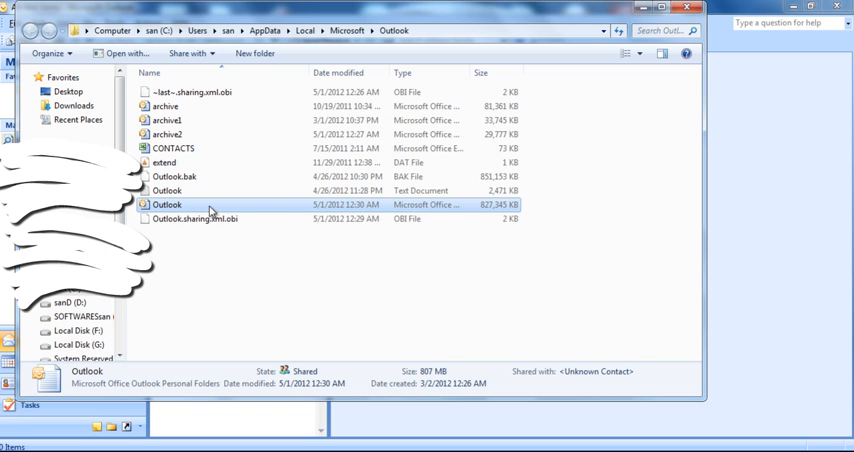
pyautogui.moveTo(320, 206)
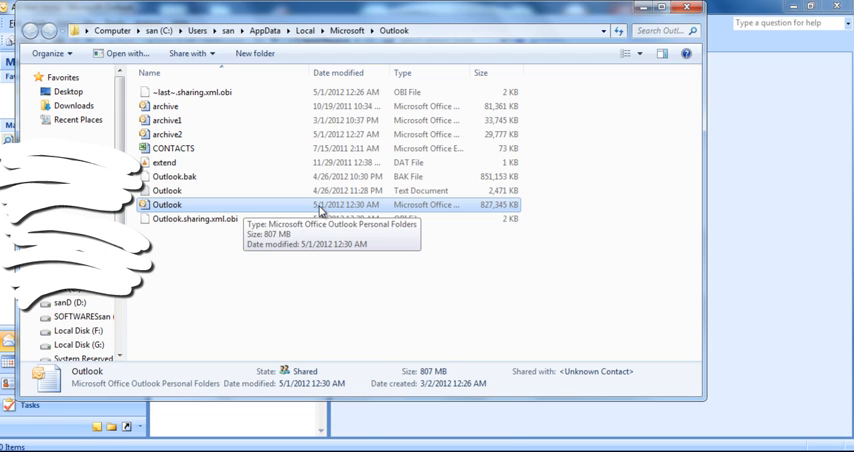
pyautogui.moveTo(370, 304)
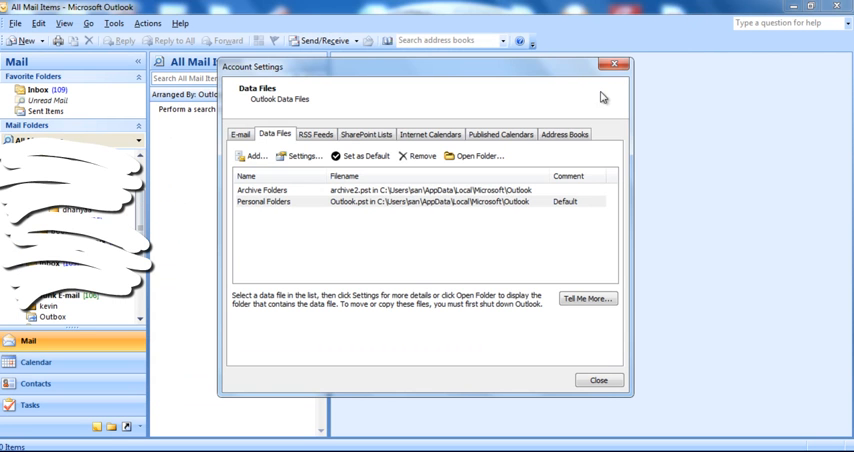
# Close Account Settings to return to Outlook's main mail view
pyautogui.click(592, 380)
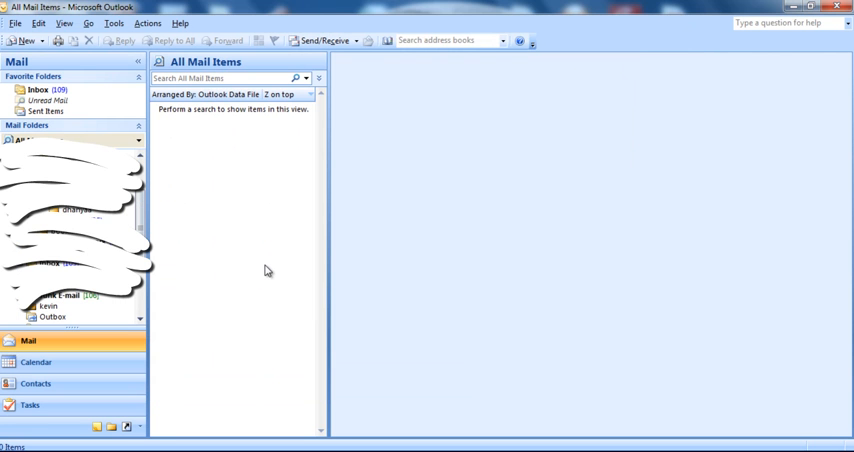